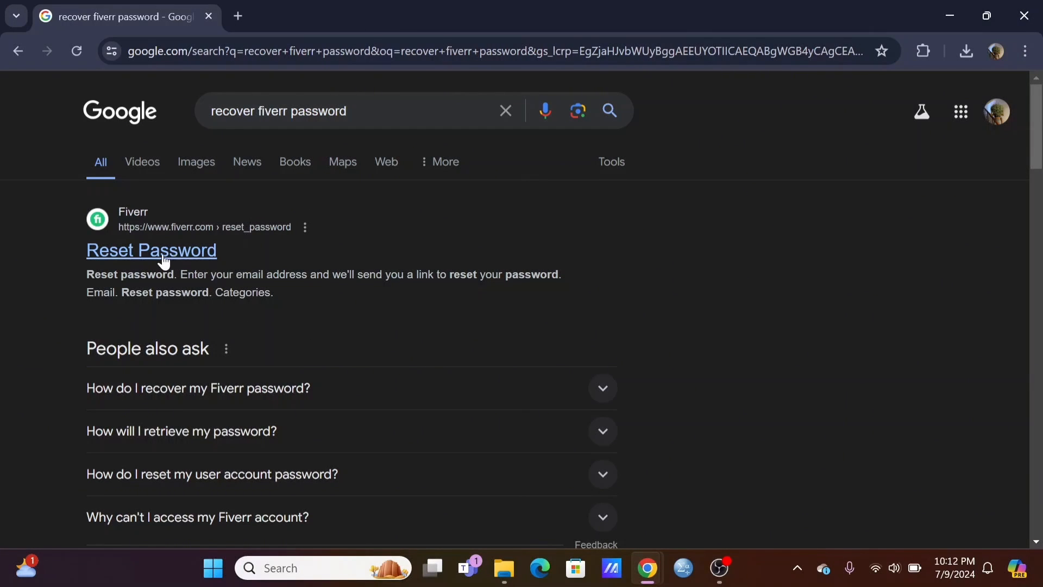
- Open Fiverr's Reset Password result from the 'recover fiverr password' Google search
{"action": "left_click", "coordinate": [151, 250]}
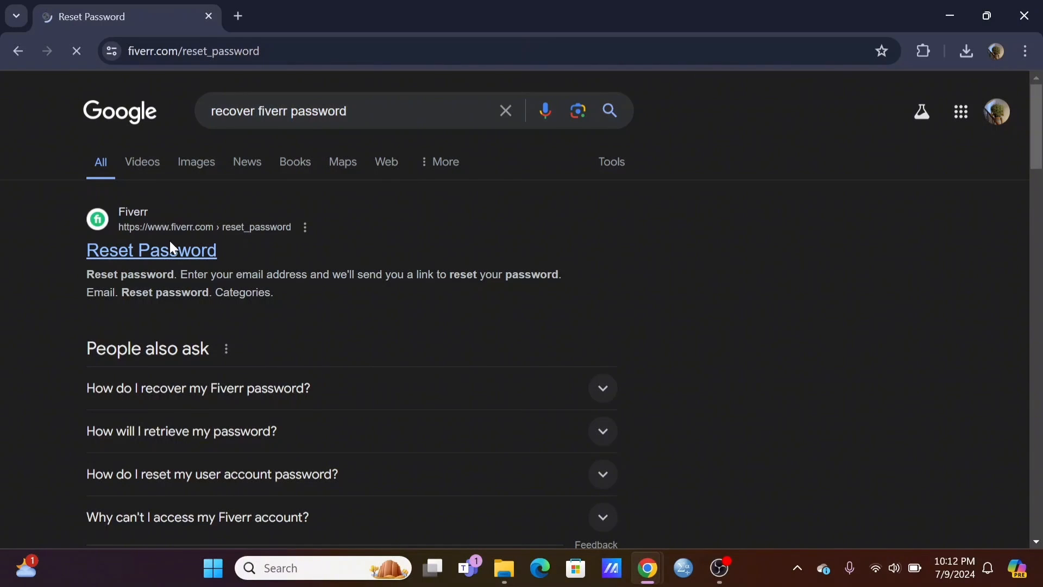
- Scroll the Fiverr home page and close the 'We could have exactly what you're looking for' pop-up
{"action": "left_click", "coordinate": [151, 249]}
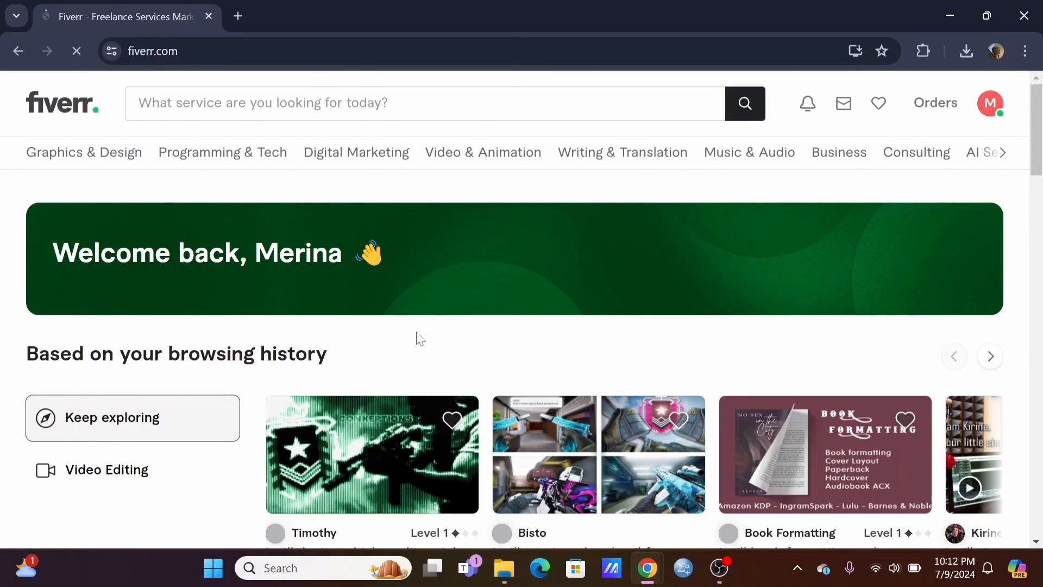
{"action": "scroll", "scroll_direction": "down", "scroll_amount": 3}
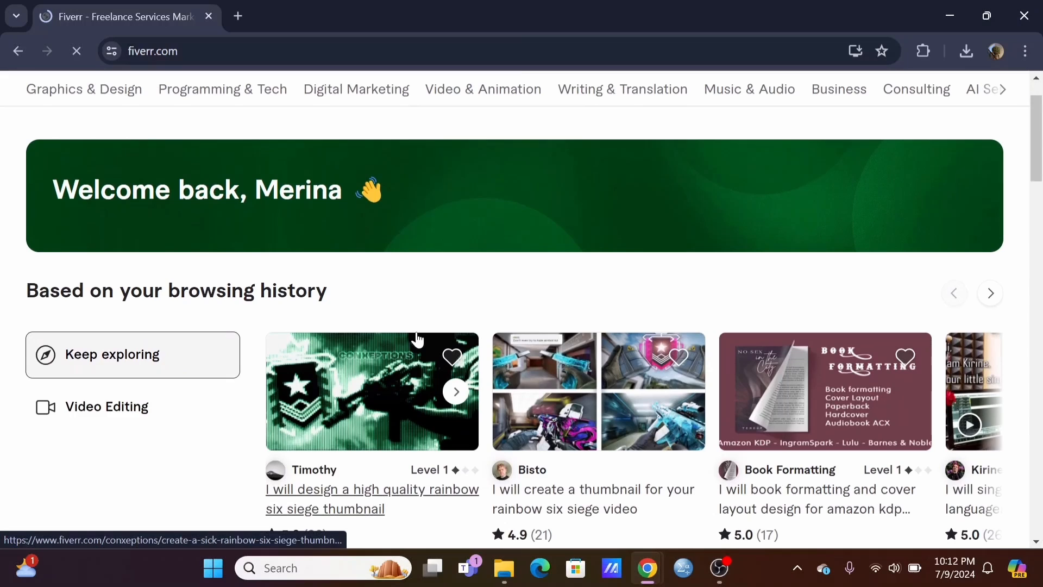
{"action": "scroll", "scroll_direction": "down", "scroll_amount": 3}
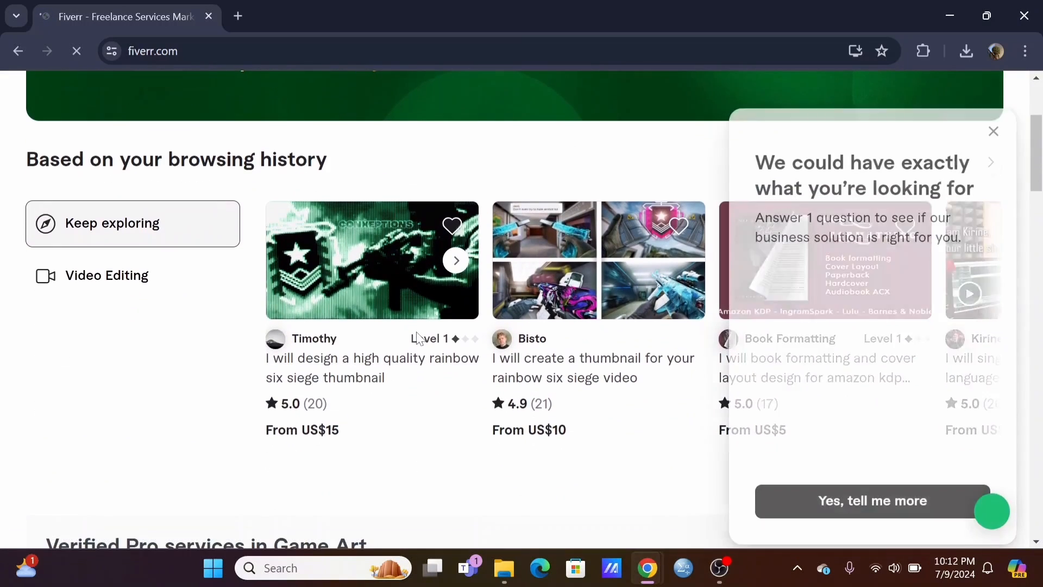
{"action": "scroll", "scroll_direction": "down", "scroll_amount": 3}
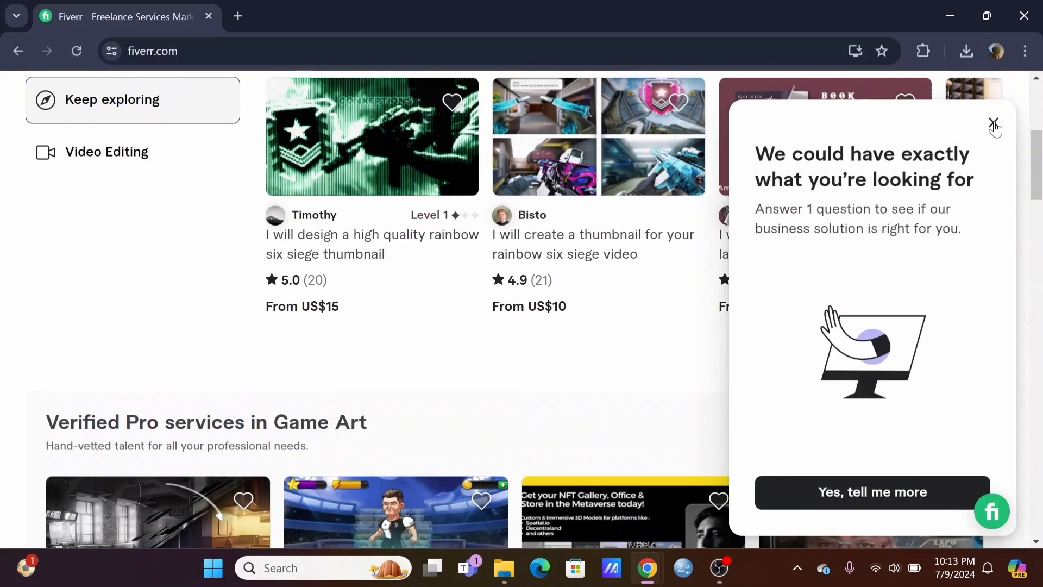
{"action": "left_click", "coordinate": [994, 125]}
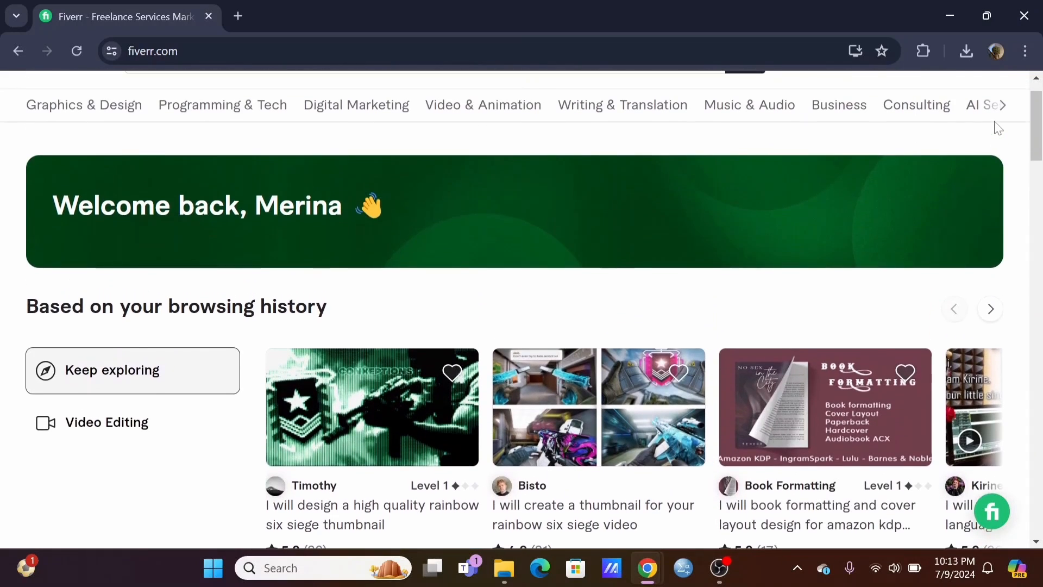
- Go from the profile avatar menu to account Settings and select the Security section
{"action": "left_click", "coordinate": [990, 103]}
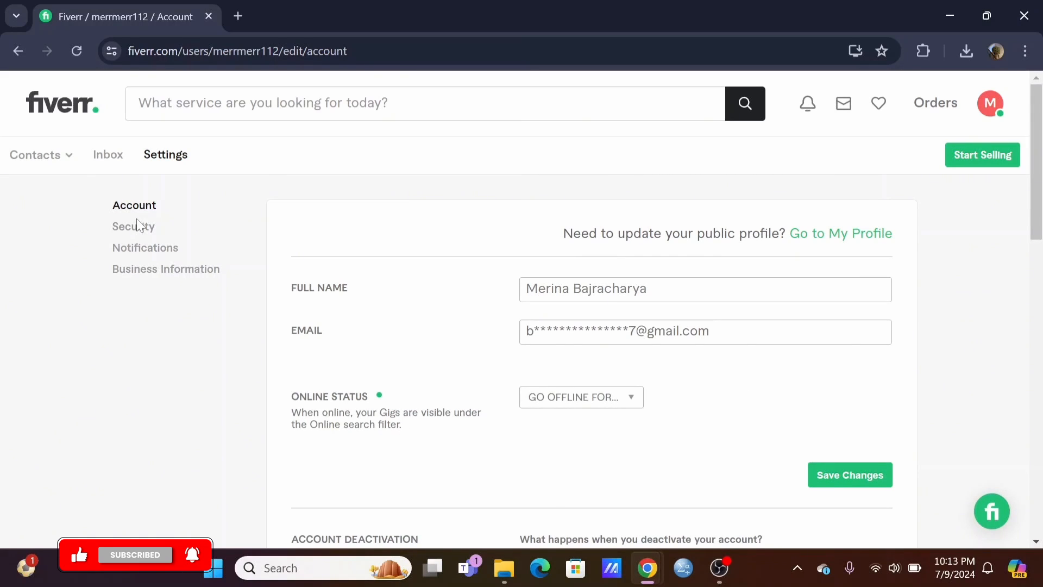
{"action": "left_click", "coordinate": [133, 226]}
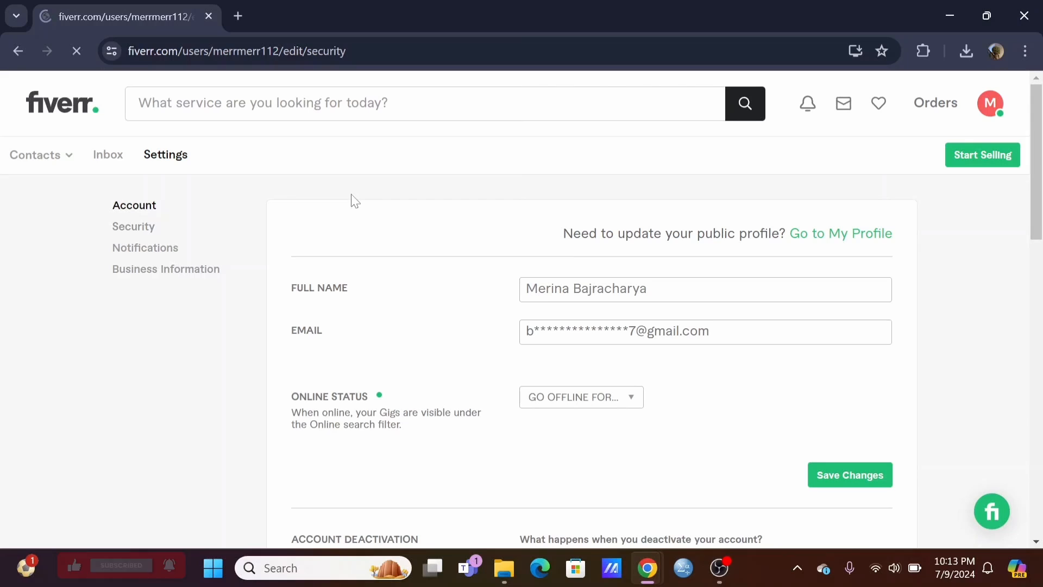
- Select Security again and scroll to the Set Password fields
{"action": "left_click", "coordinate": [133, 226]}
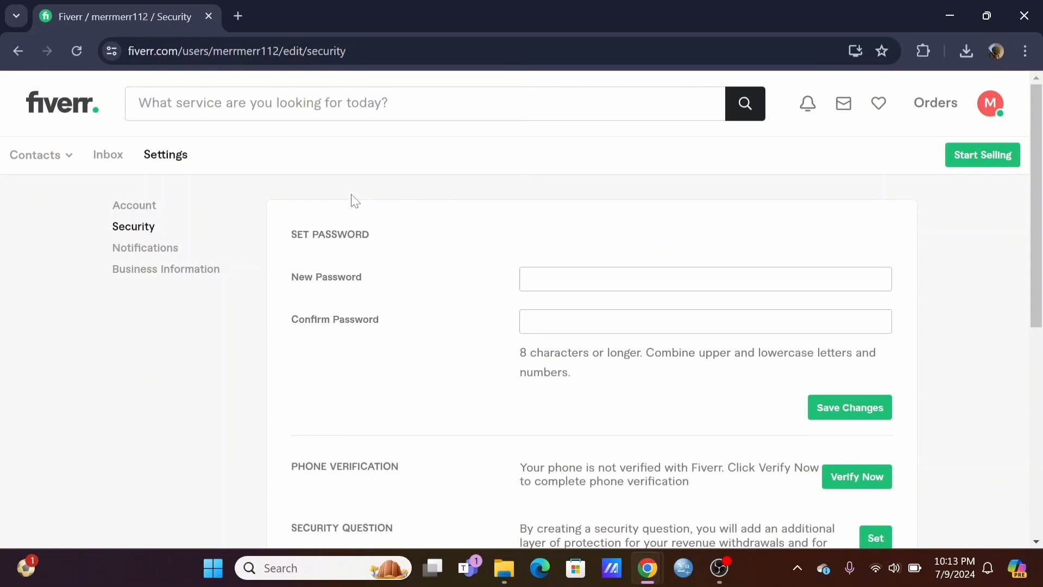
{"action": "scroll", "scroll_direction": "down", "scroll_amount": 3}
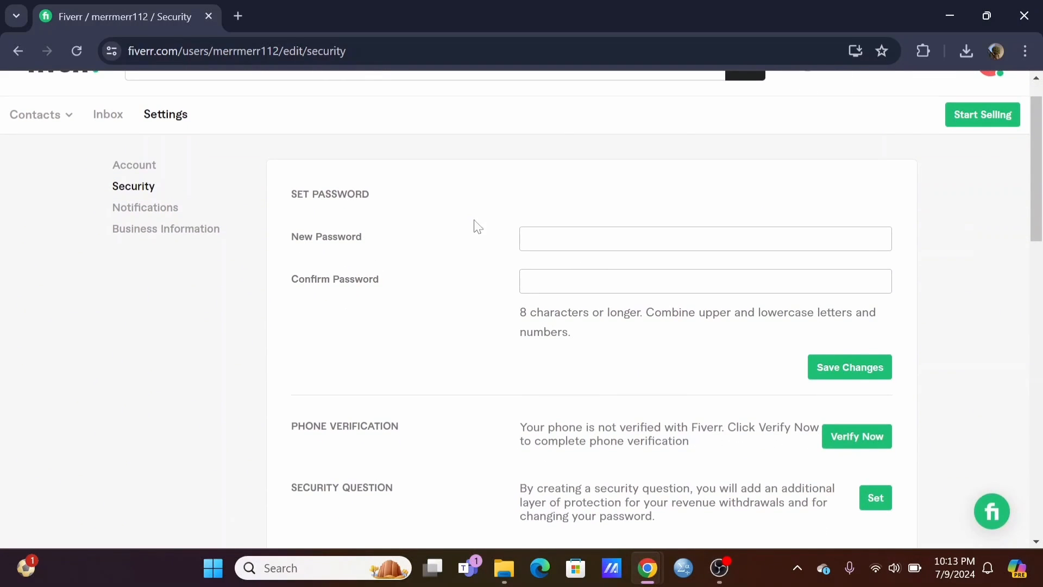
{"action": "mouse_move", "coordinate": [521, 319]}
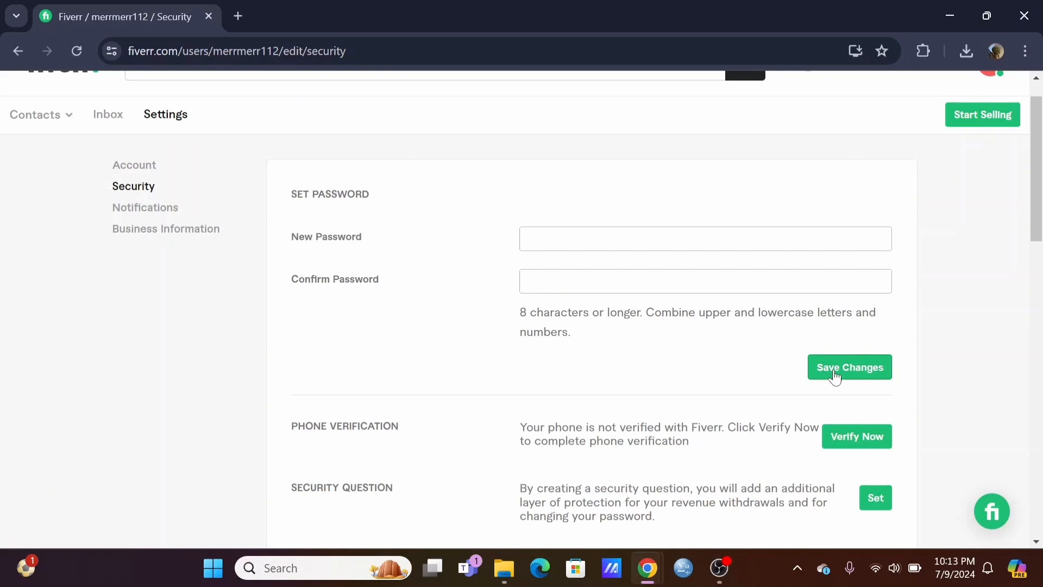
{"action": "mouse_move", "coordinate": [842, 379]}
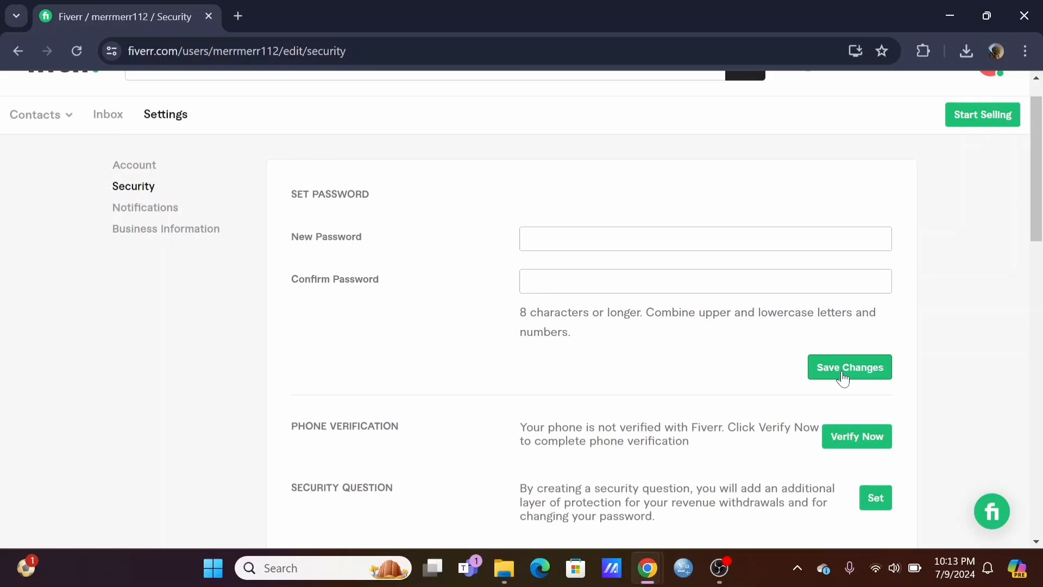